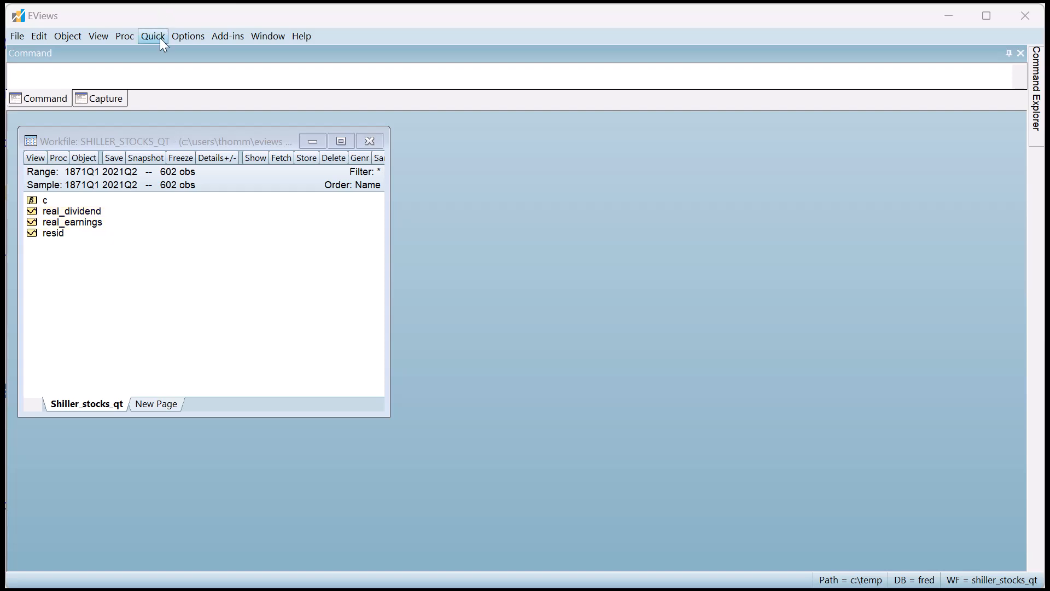
# Step: Open Quick > Estimate Equation and expand the estimation Method list
pyautogui.click(153, 37)
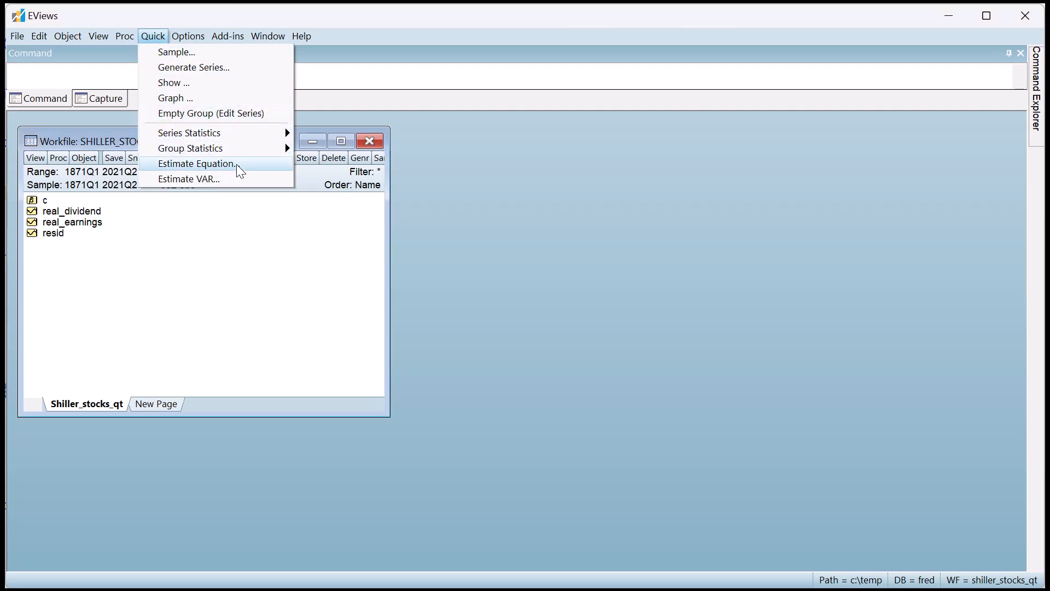
pyautogui.click(197, 163)
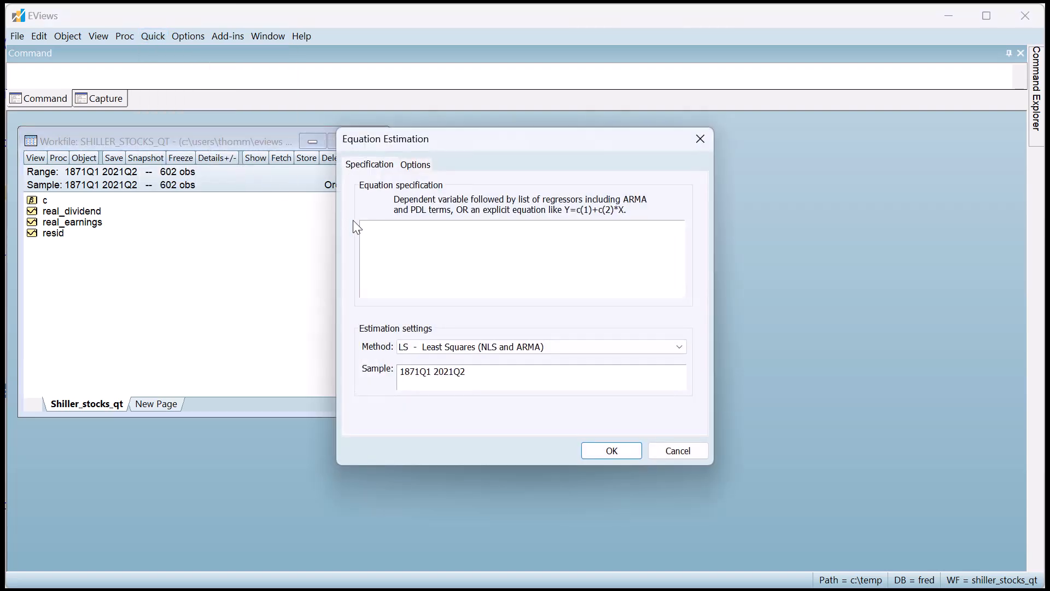
pyautogui.click(680, 347)
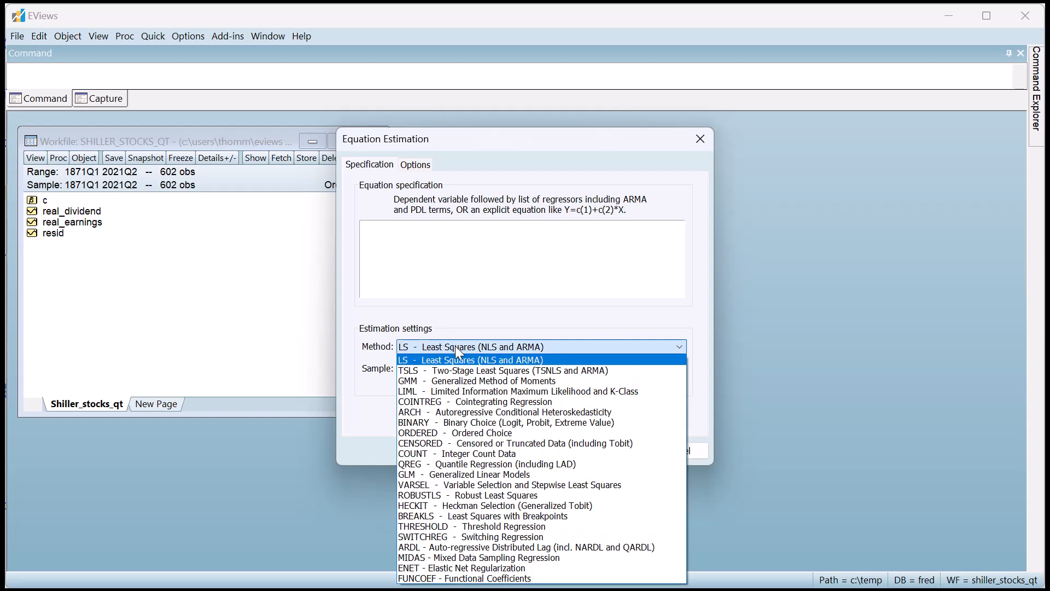
pyautogui.moveTo(483, 427)
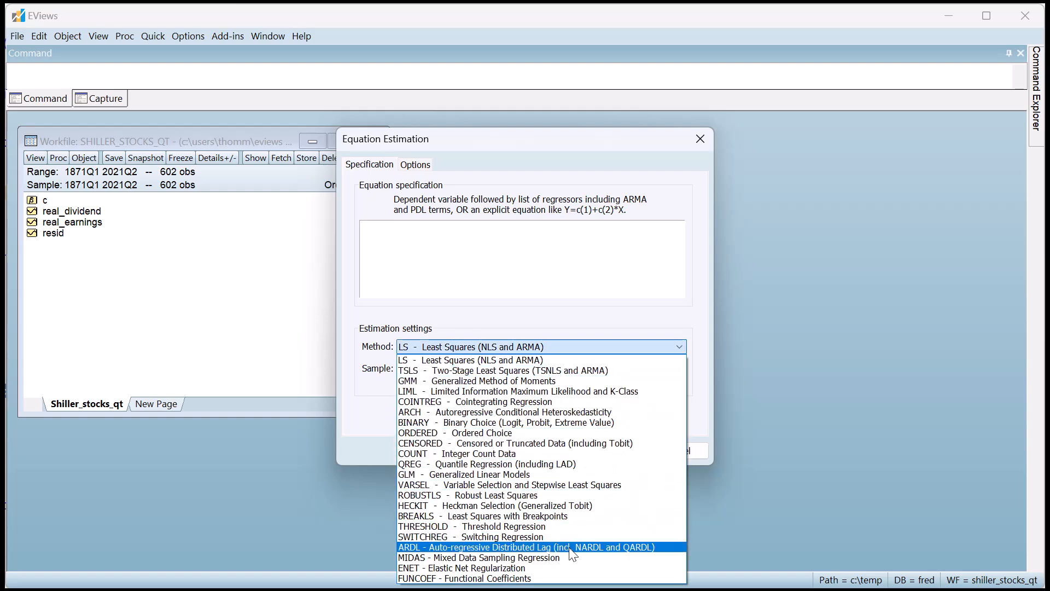
# Step: Select the ARDL method and enter 'real_dividend real_earnings' as the specification
pyautogui.click(526, 547)
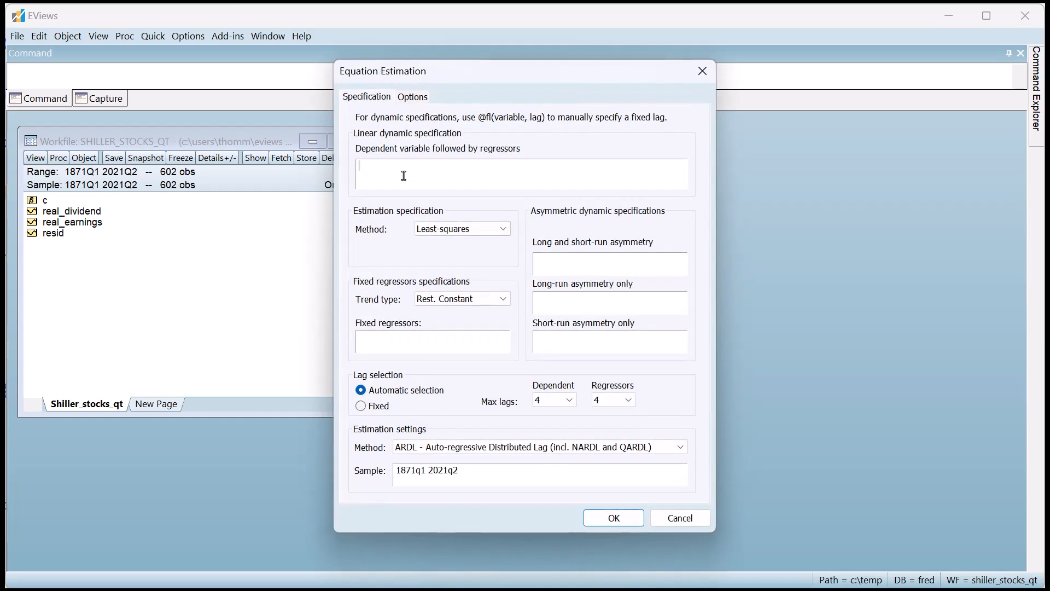
pyautogui.write('real_')
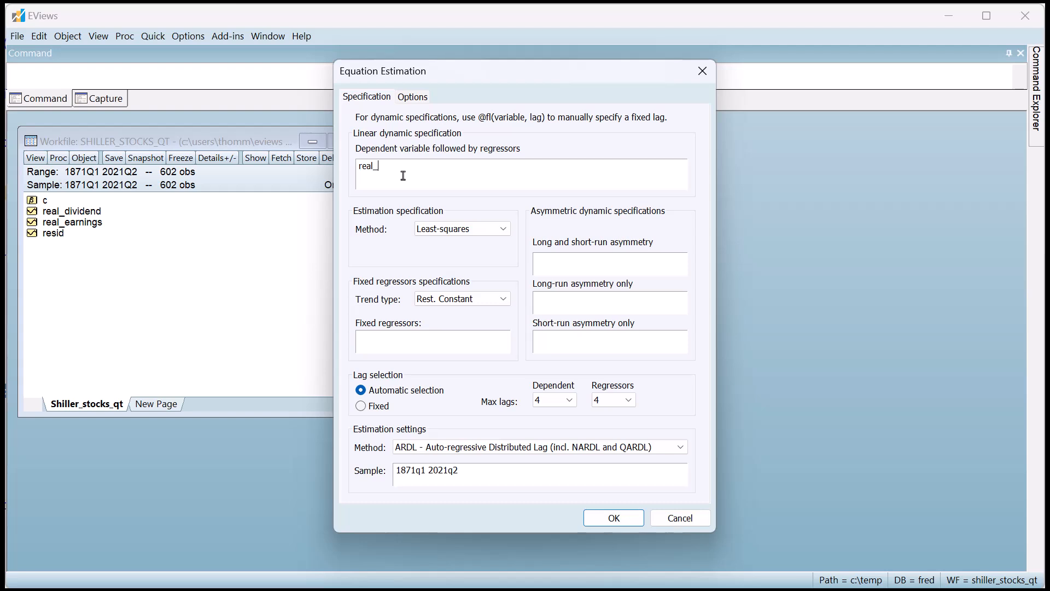
pyautogui.write('dividend')
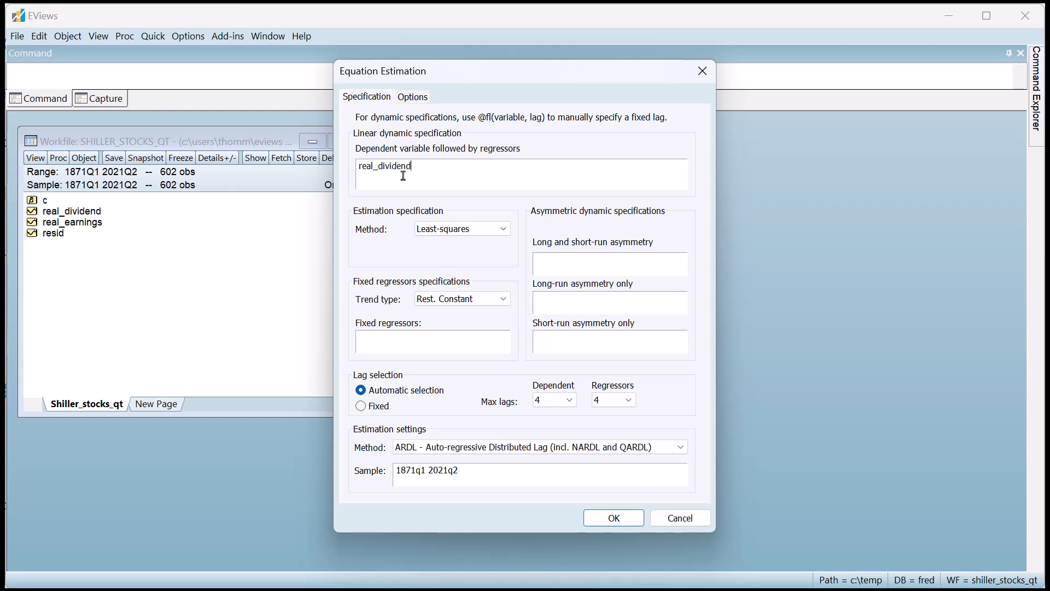
pyautogui.write('real_')
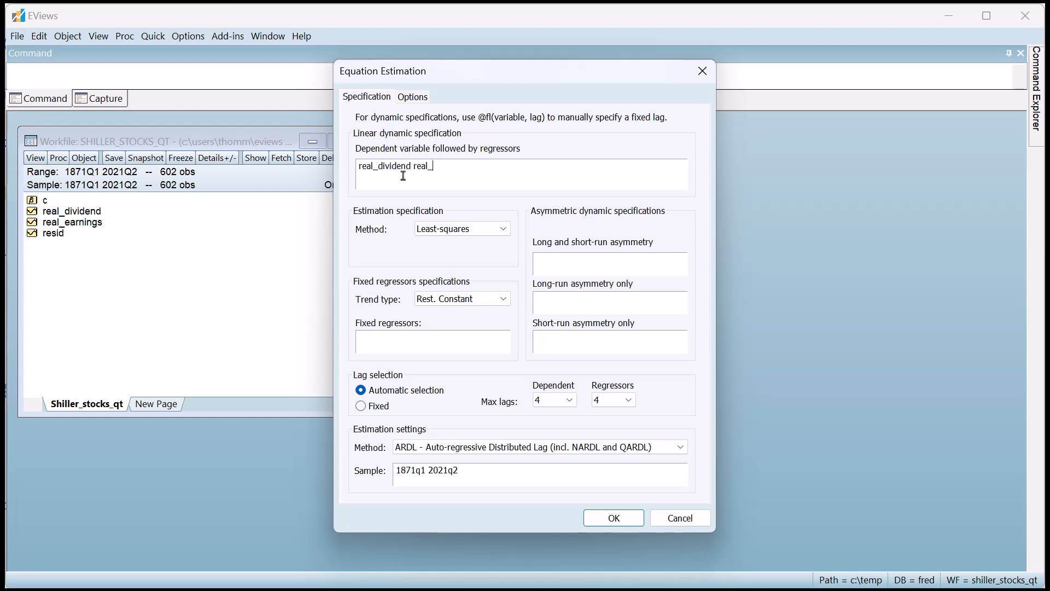
pyautogui.write('earnings')
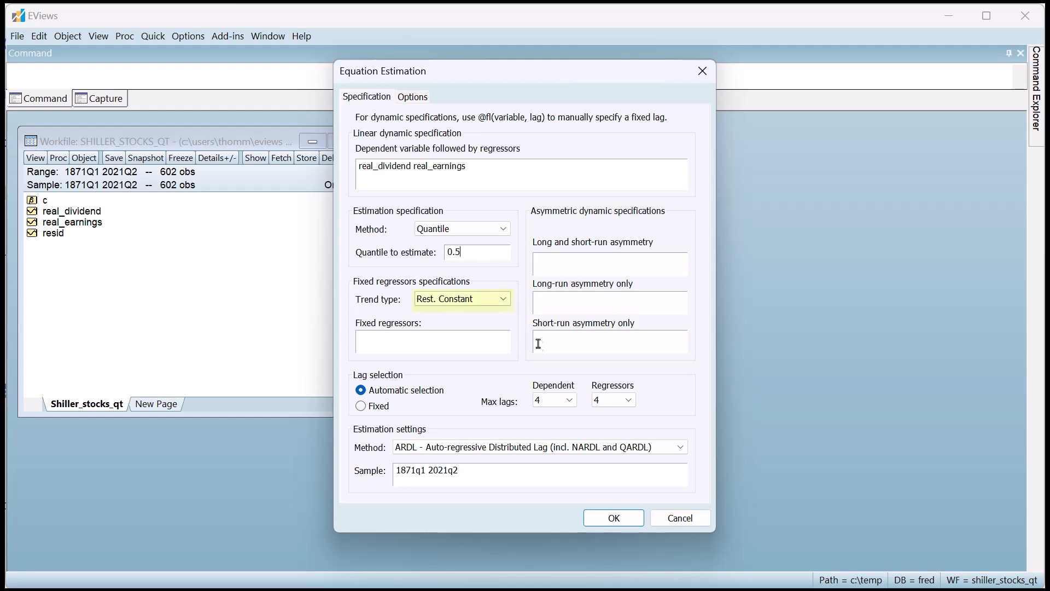
# Step: Switch lag selection to Fixed with 3 dependent lags and 1 regressor lag
pyautogui.click(360, 406)
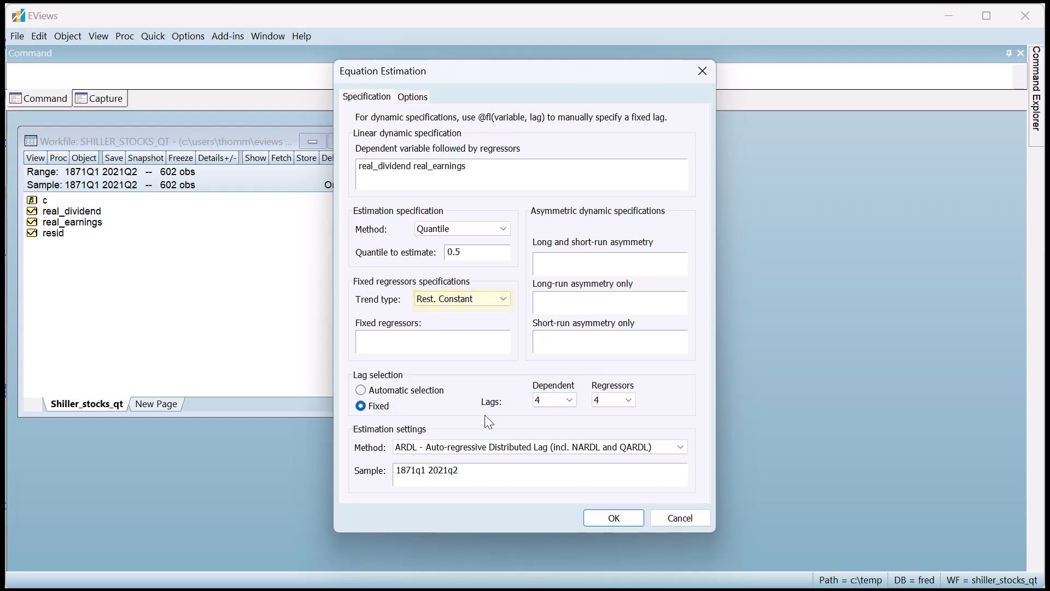
pyautogui.click(568, 399)
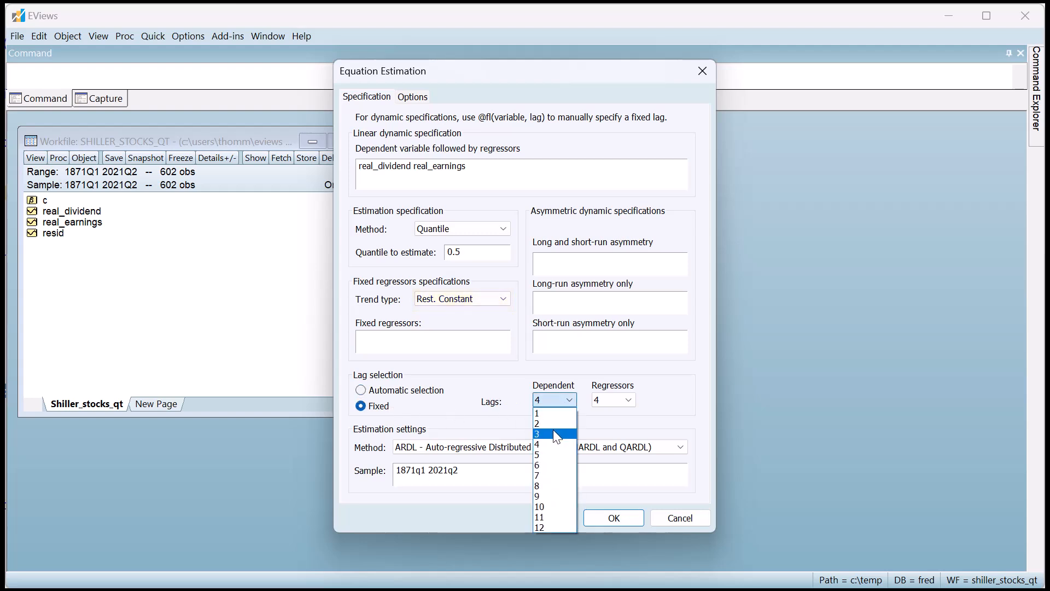
pyautogui.click(554, 434)
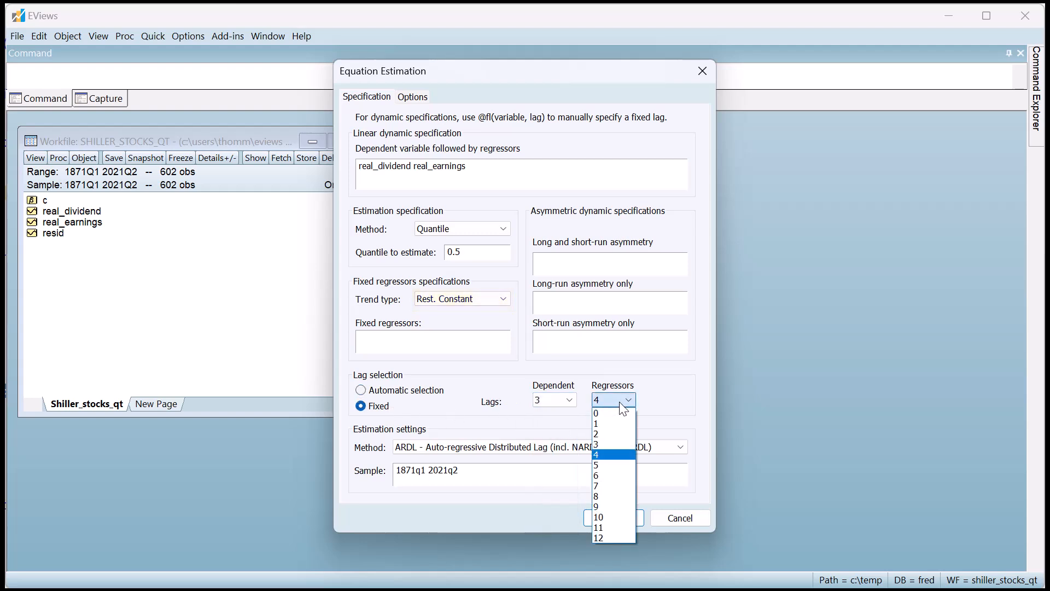
pyautogui.click(596, 423)
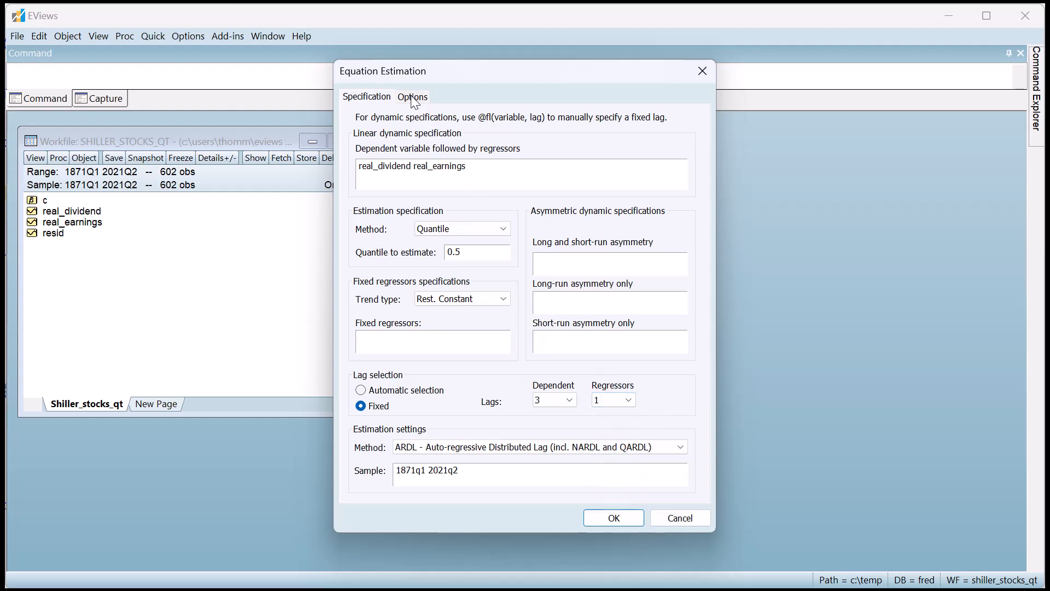
# Step: Keep the default Huber Sandwich and sparsity options and estimate the ARDL(3,1) quantile model
pyautogui.click(412, 97)
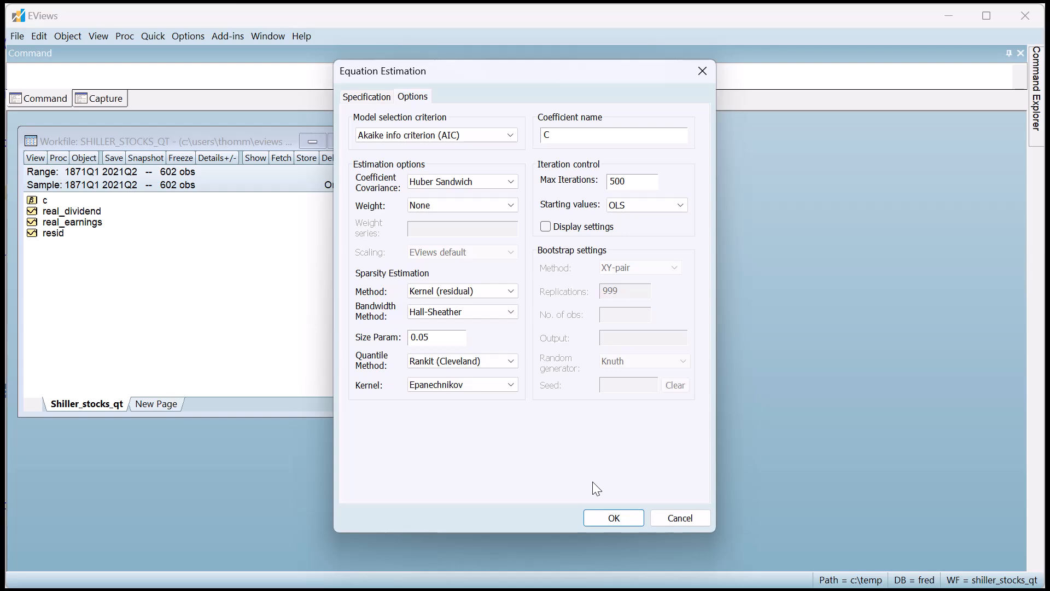
pyautogui.click(614, 517)
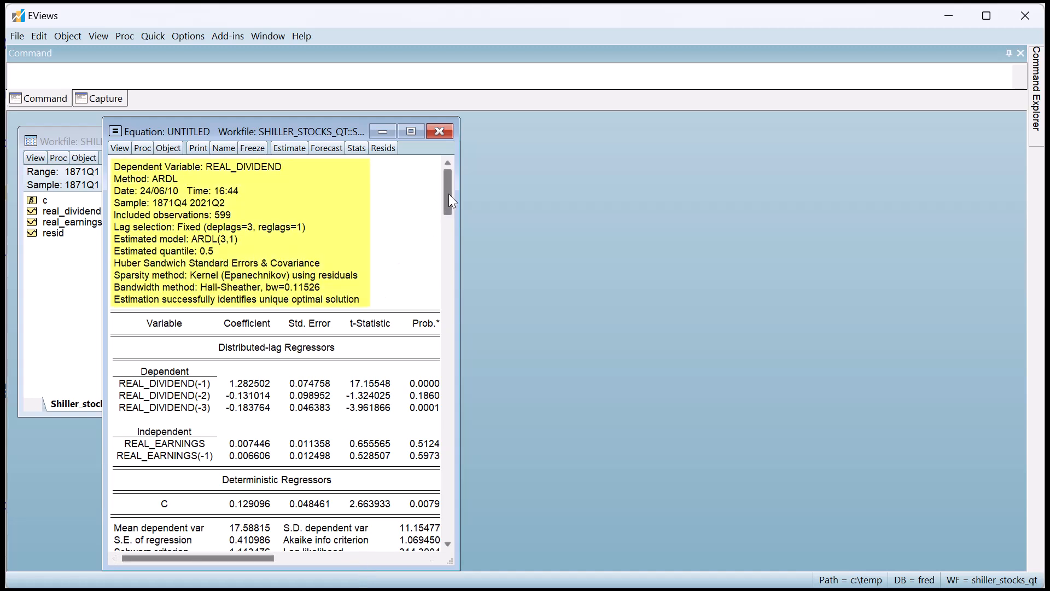
# Step: Scroll through the median-quantile ARDL(3,1) output, then bring up the equation's View menu
pyautogui.scroll(-3)
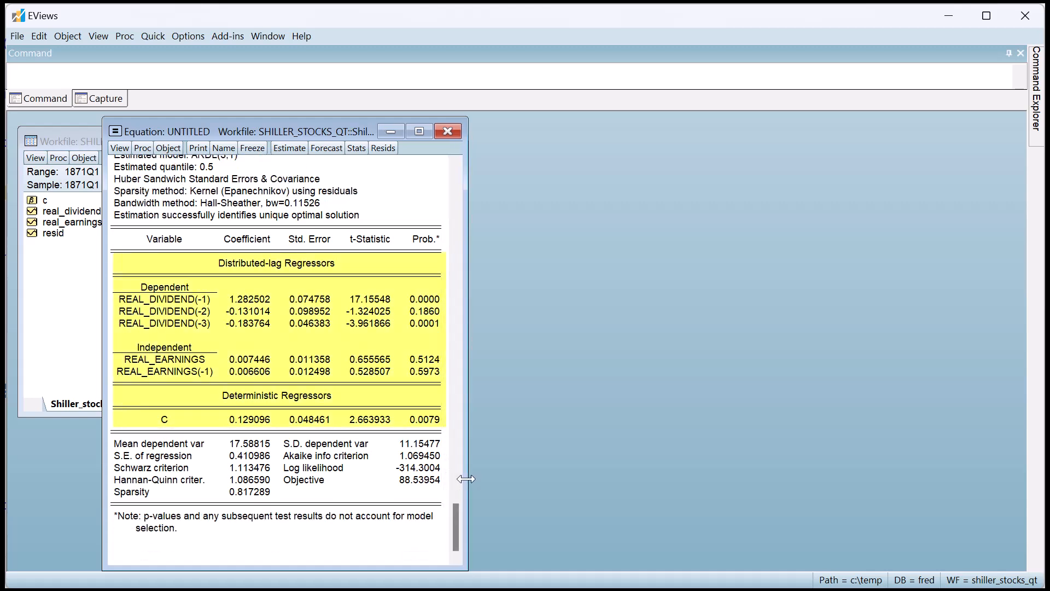
pyautogui.moveTo(482, 452)
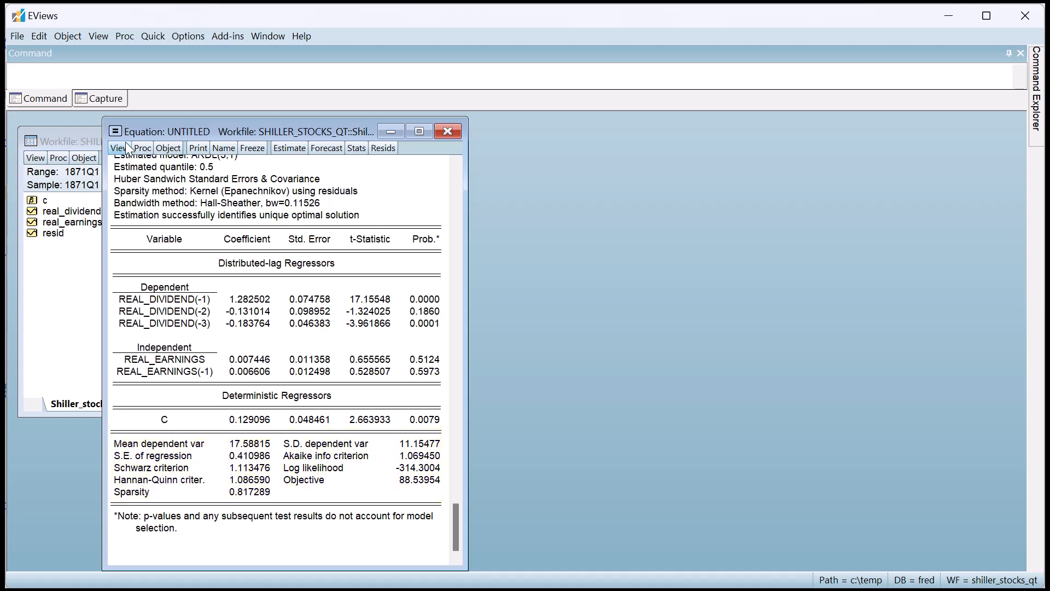
pyautogui.moveTo(123, 148)
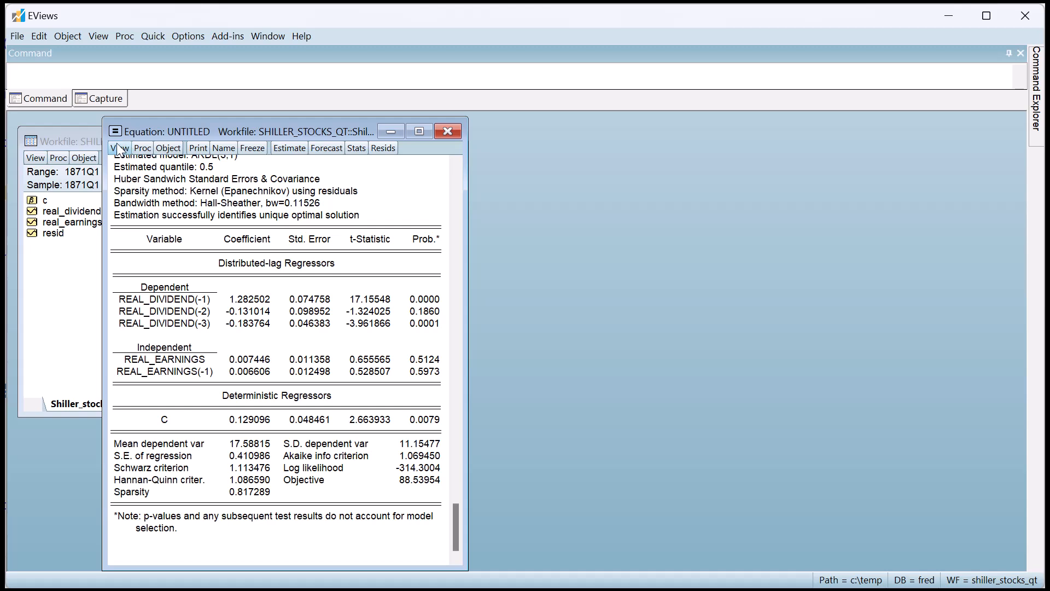
pyautogui.click(119, 148)
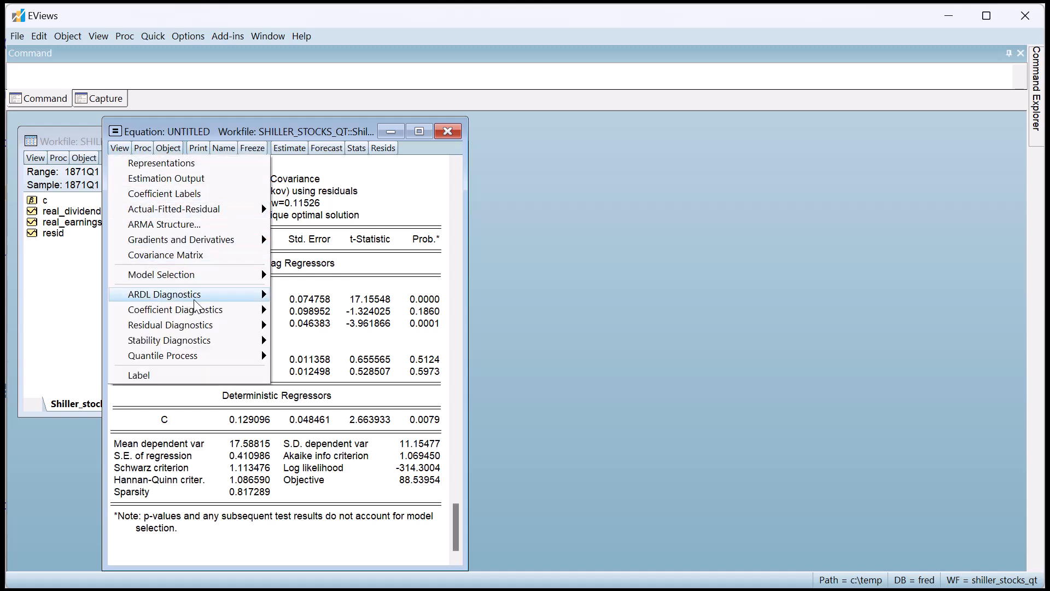
pyautogui.moveTo(164, 294)
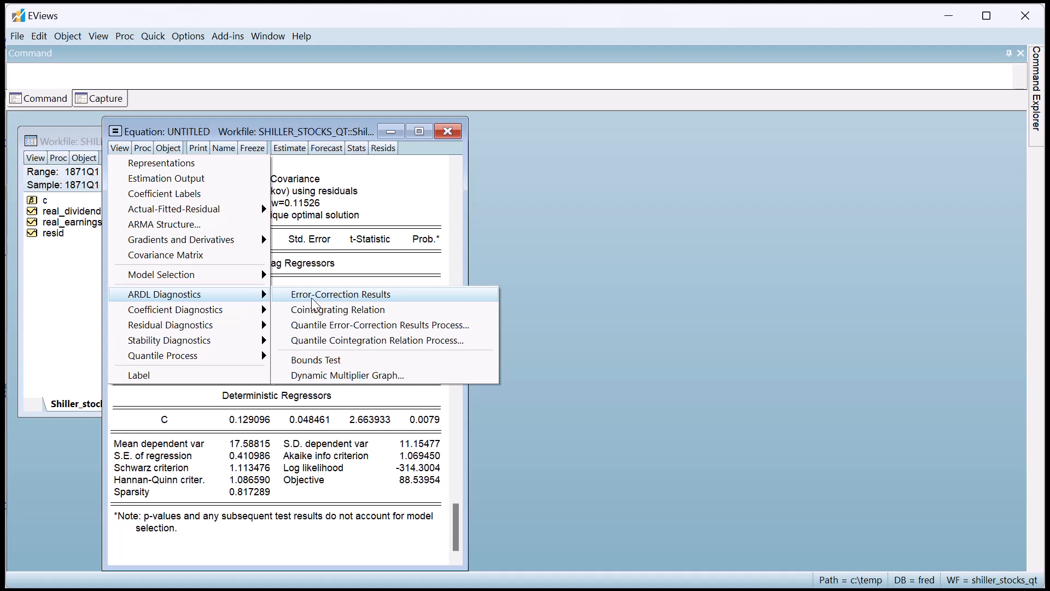
# Step: Display the error-correction results and scroll through the COINTEQ and short-run coefficients
pyautogui.click(337, 294)
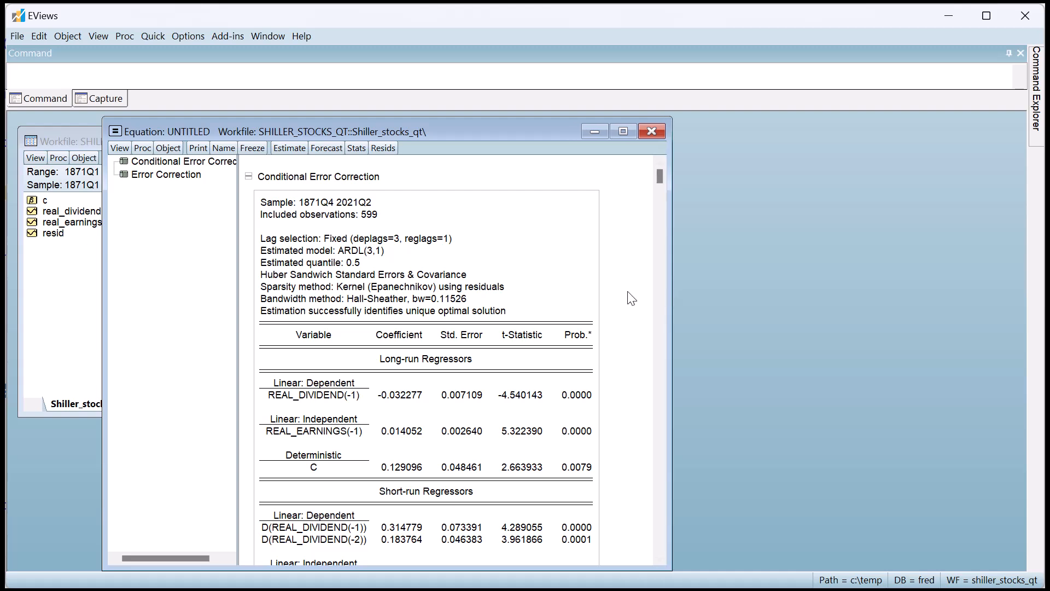
pyautogui.scroll(-3)
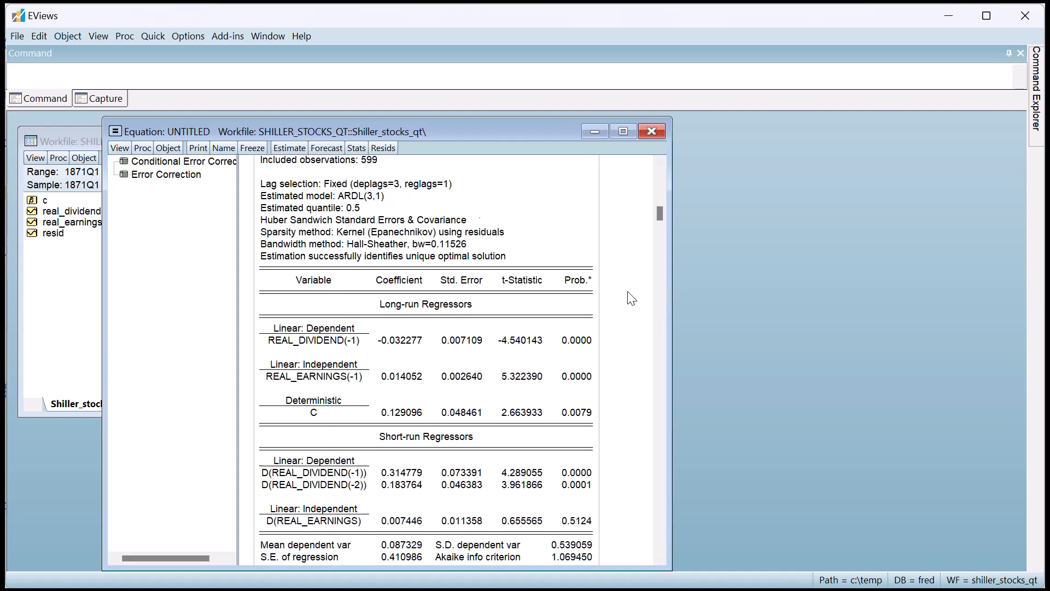
pyautogui.scroll(-3)
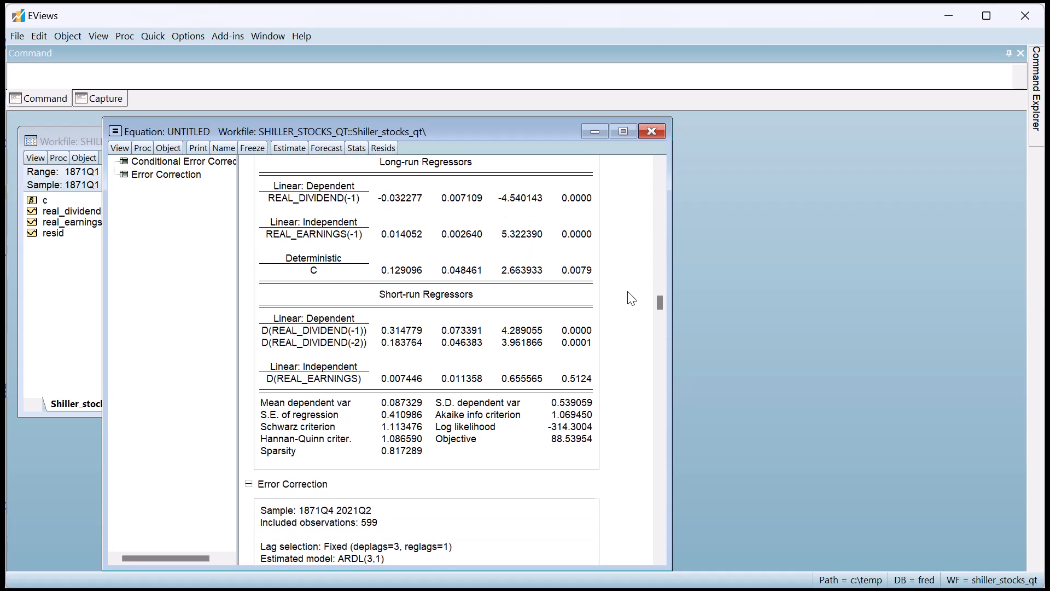
pyautogui.scroll(-3)
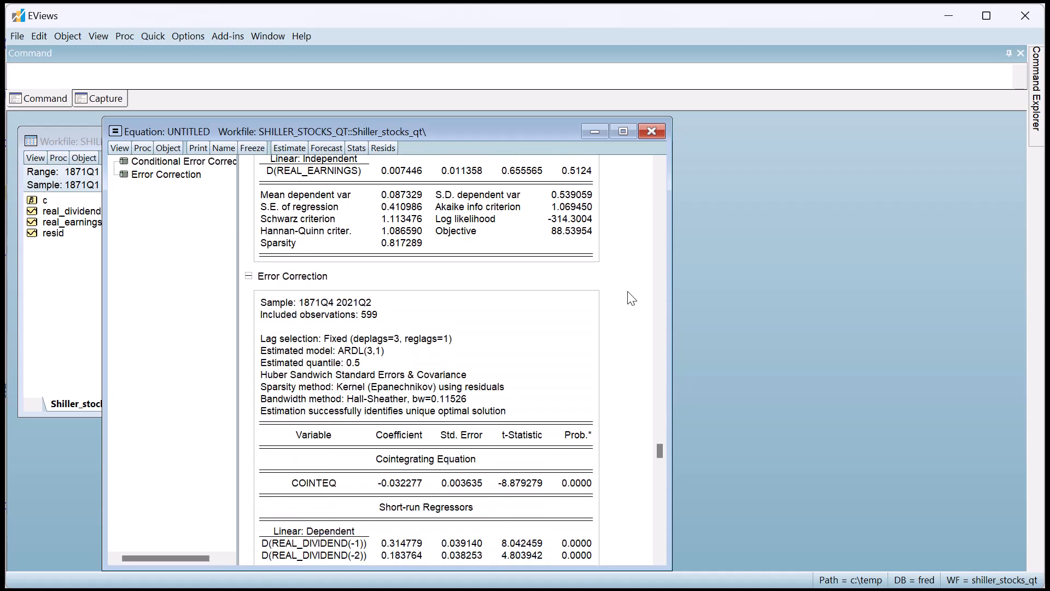
pyautogui.scroll(-3)
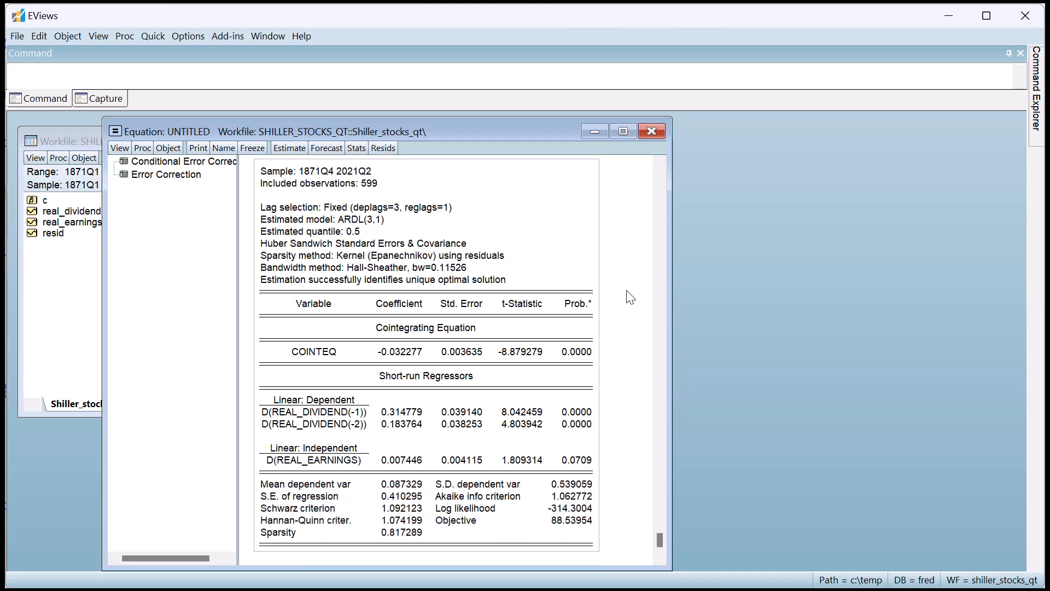
pyautogui.click(119, 147)
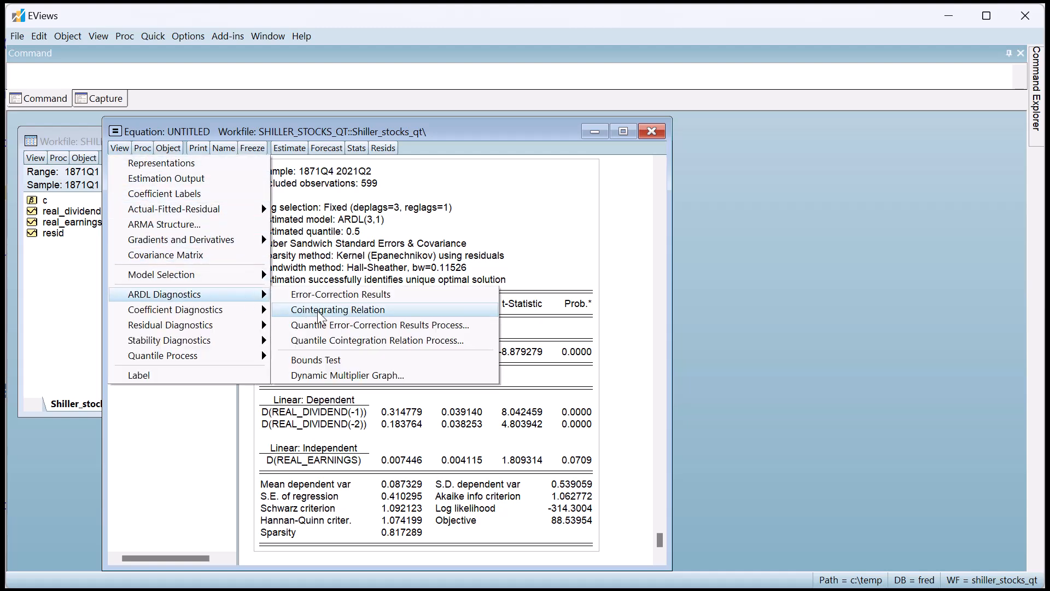
# Step: Show the cointegrating relation and scroll down to the cointegrating series graph
pyautogui.click(337, 310)
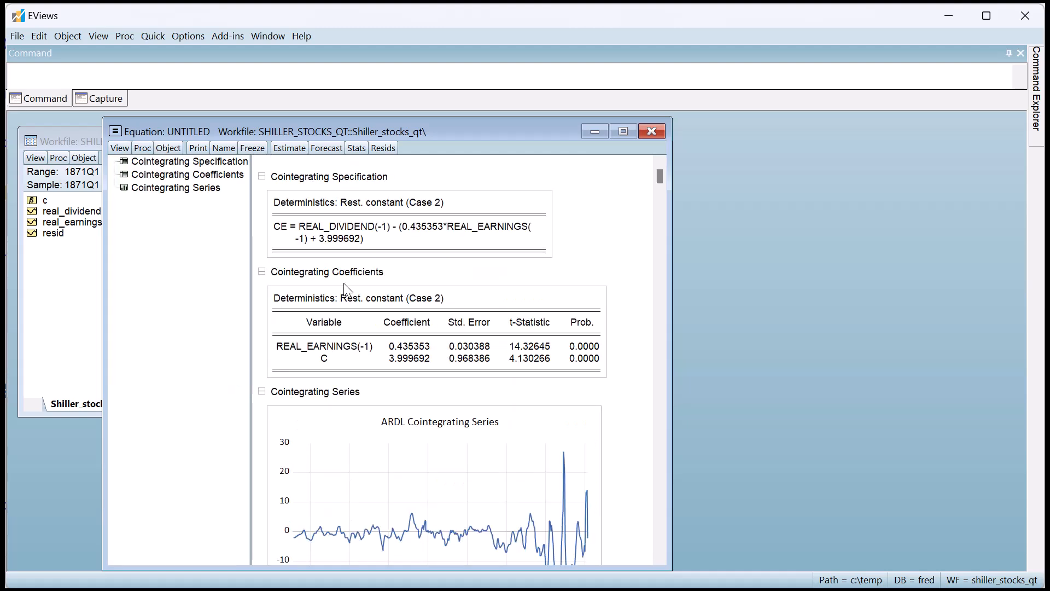
pyautogui.moveTo(600, 238)
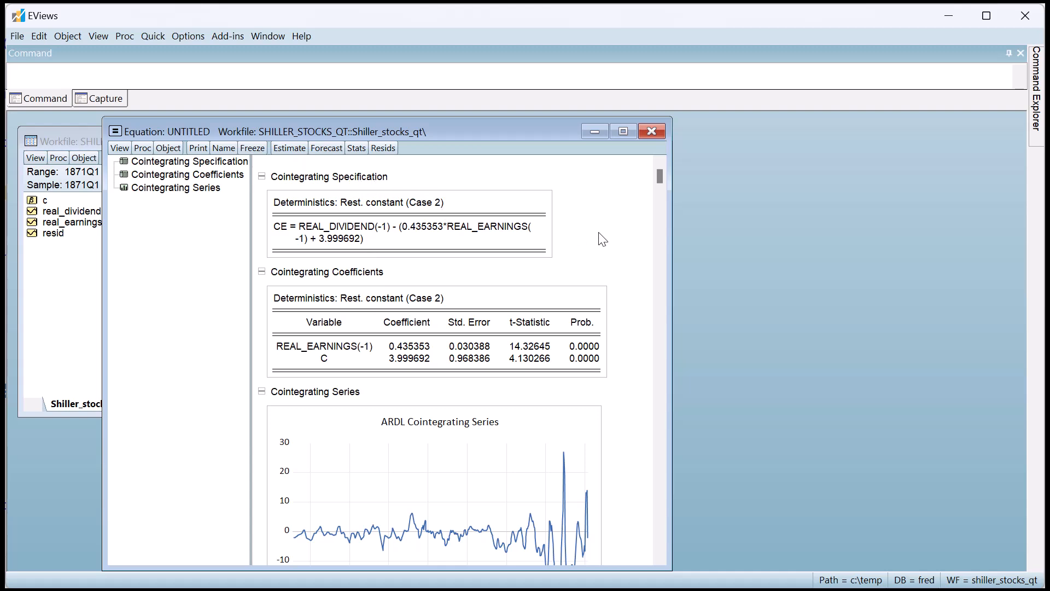
pyautogui.scroll(-3)
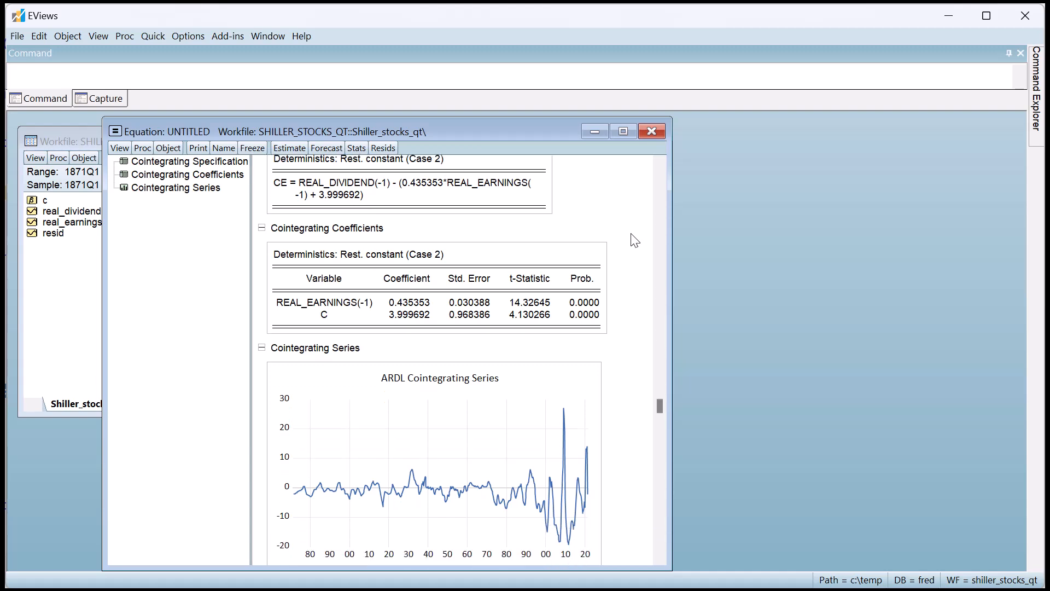
pyautogui.scroll(-3)
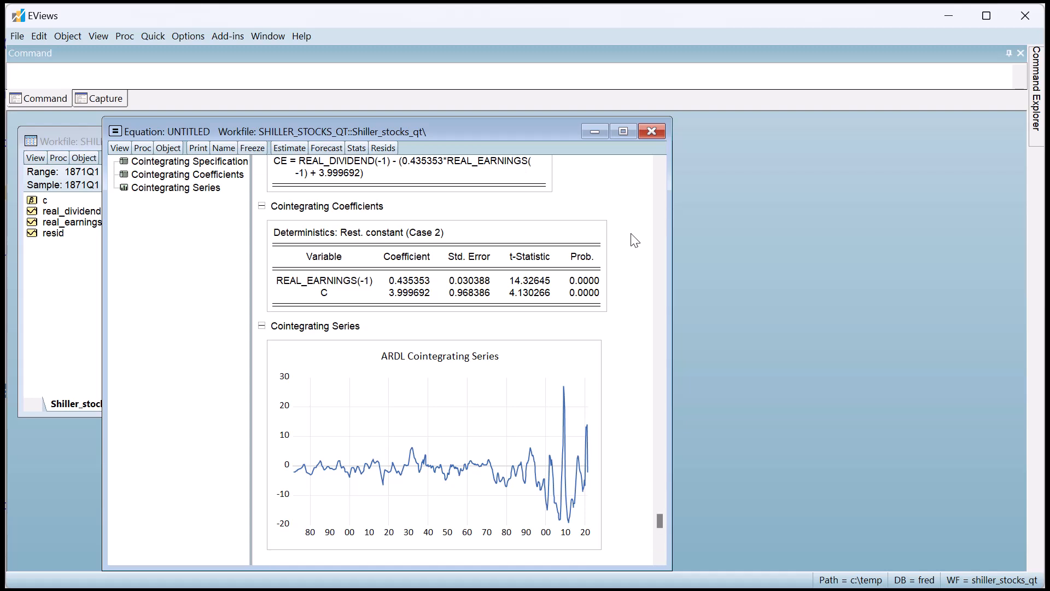
pyautogui.moveTo(160, 165)
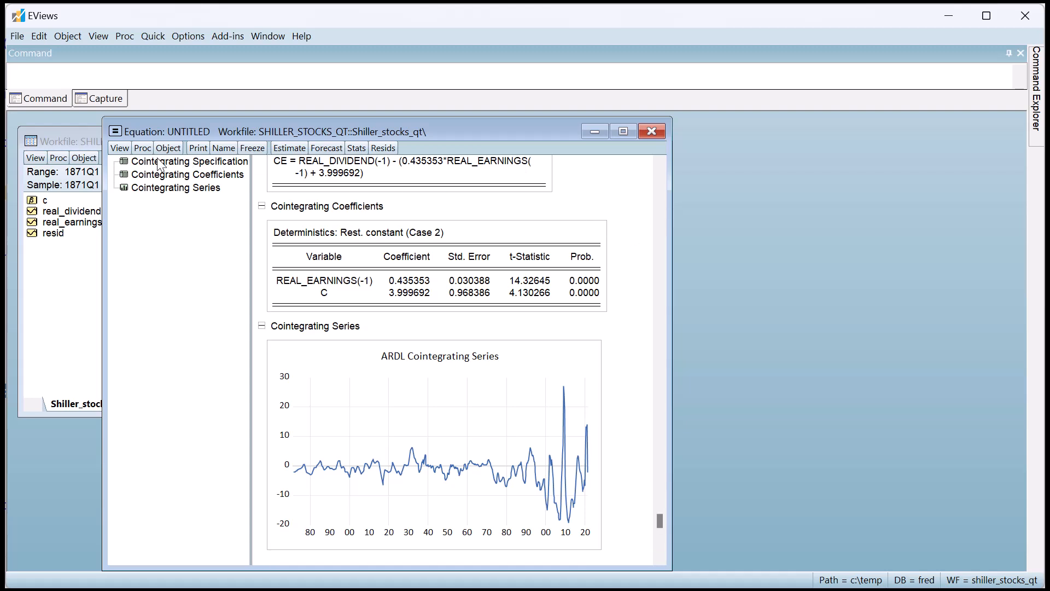
pyautogui.click(120, 147)
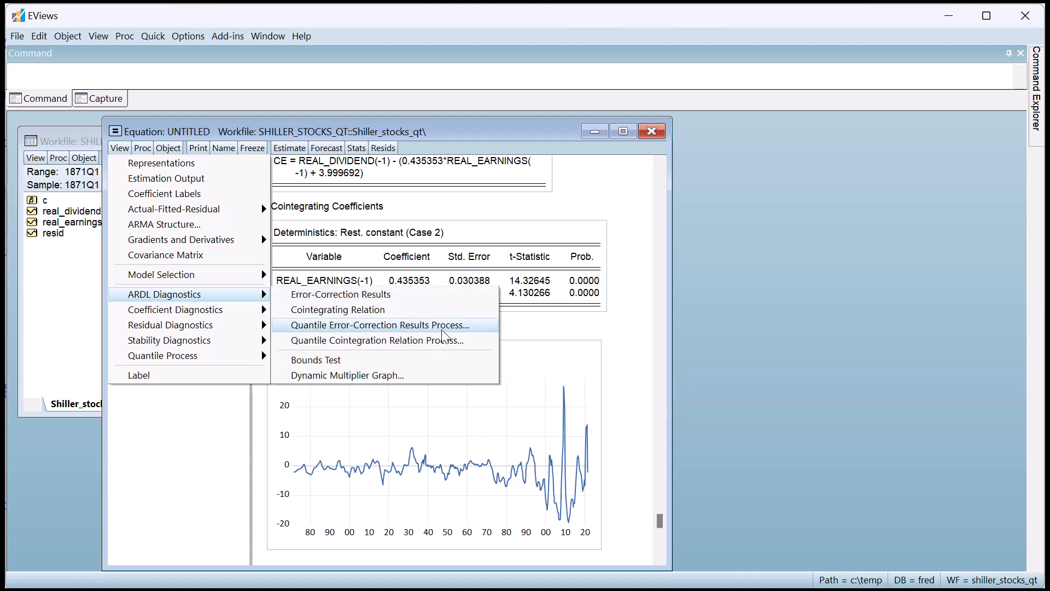
# Step: Compute the quantile error-correction process over 10 quantiles and view its summary plot
pyautogui.click(377, 325)
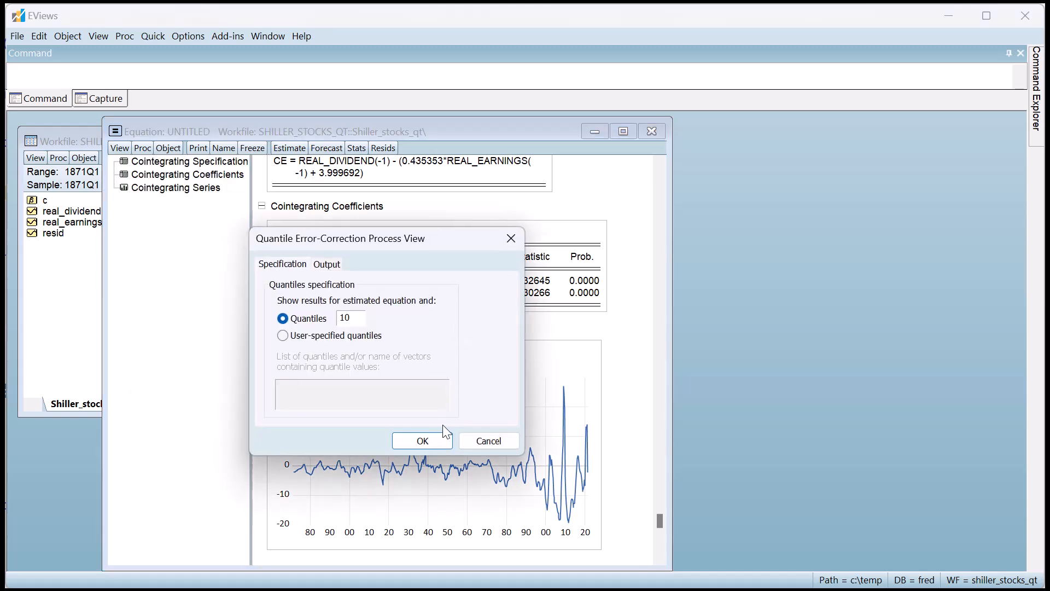
pyautogui.click(422, 440)
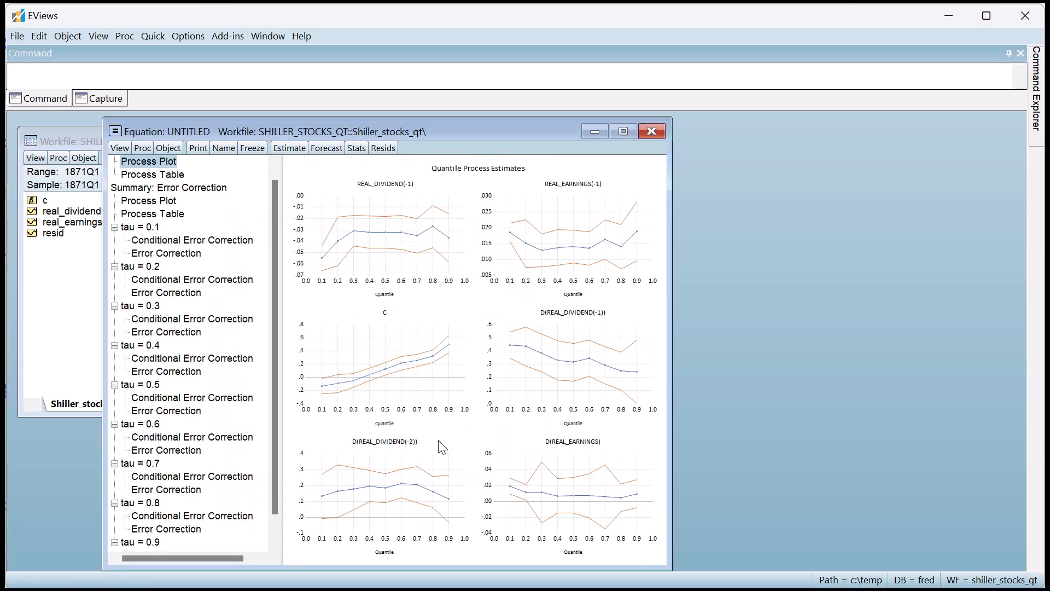
pyautogui.moveTo(465, 342)
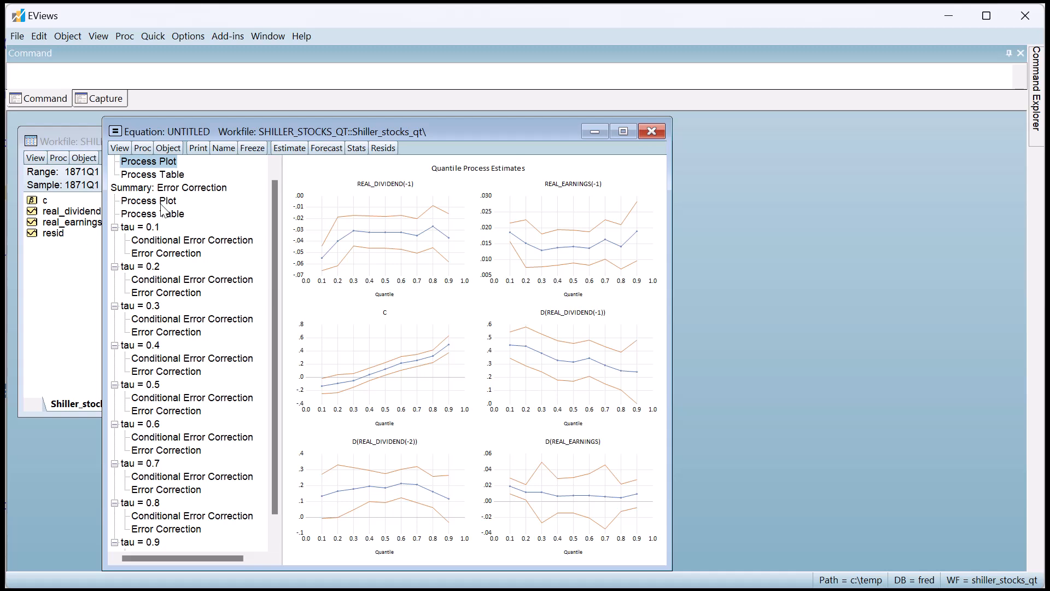
pyautogui.click(148, 200)
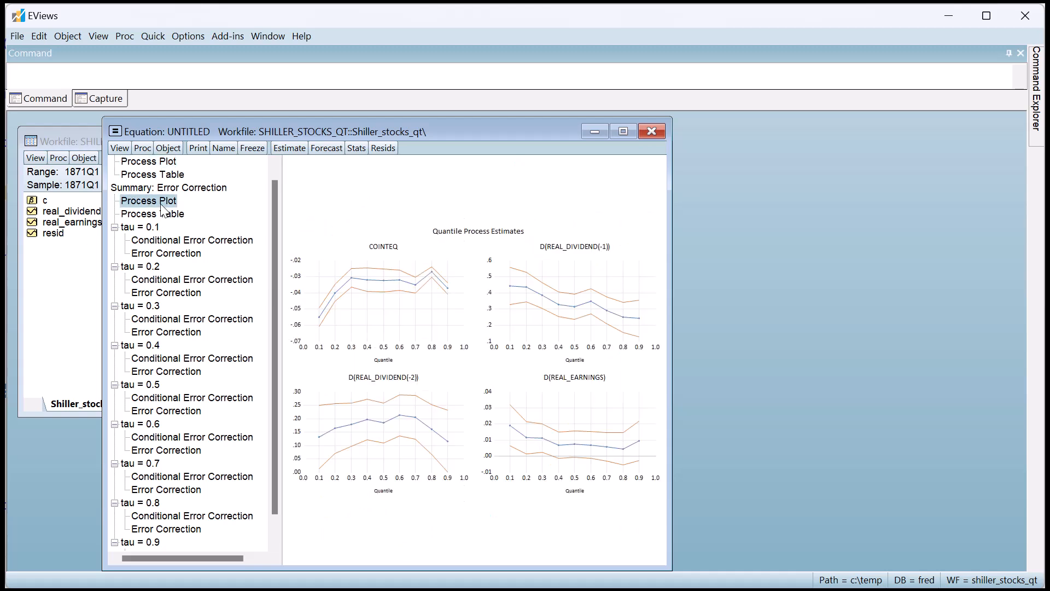
# Step: Review conditional error-correction tables at tau 0.1, 0.2, 0.4 and 0.6
pyautogui.click(191, 241)
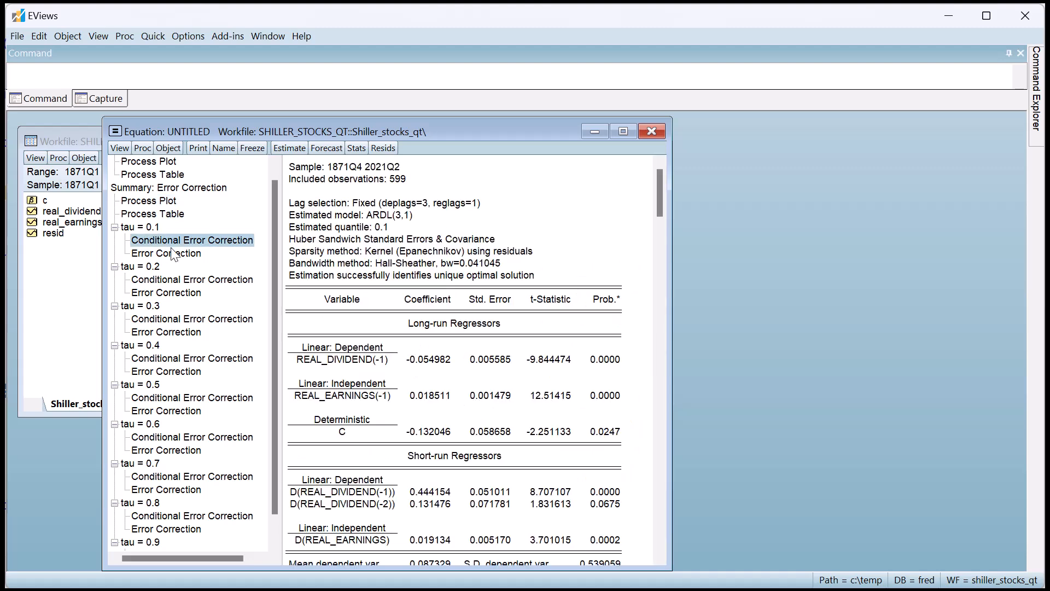
pyautogui.click(192, 280)
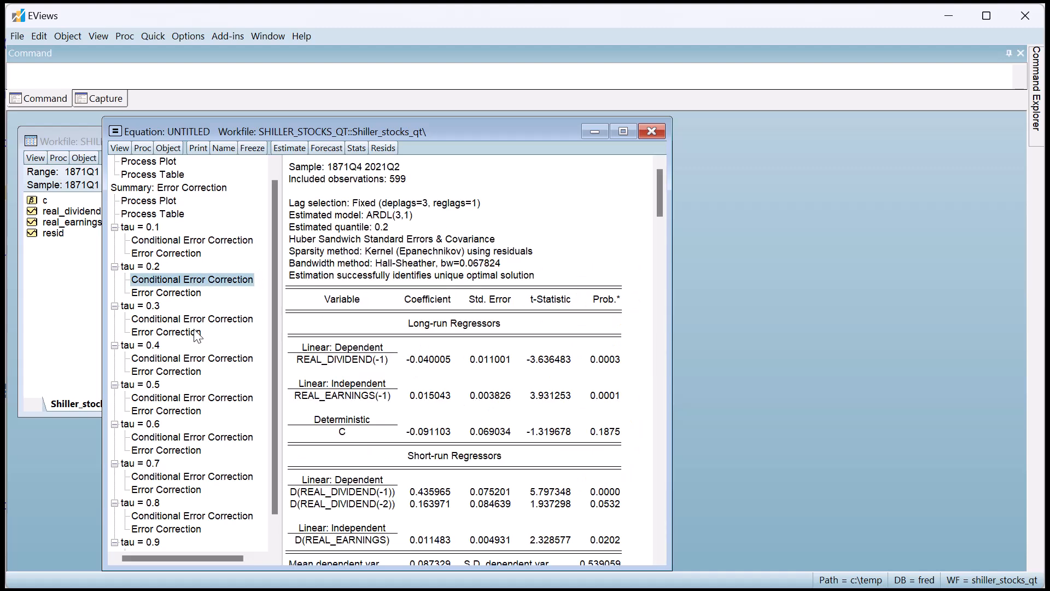
pyautogui.click(192, 358)
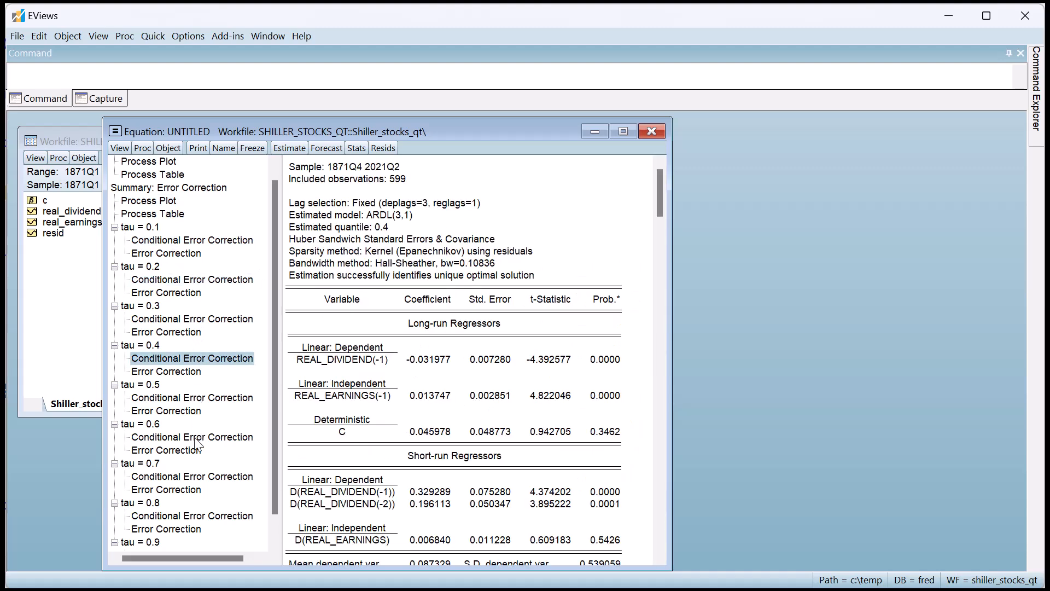
pyautogui.click(191, 437)
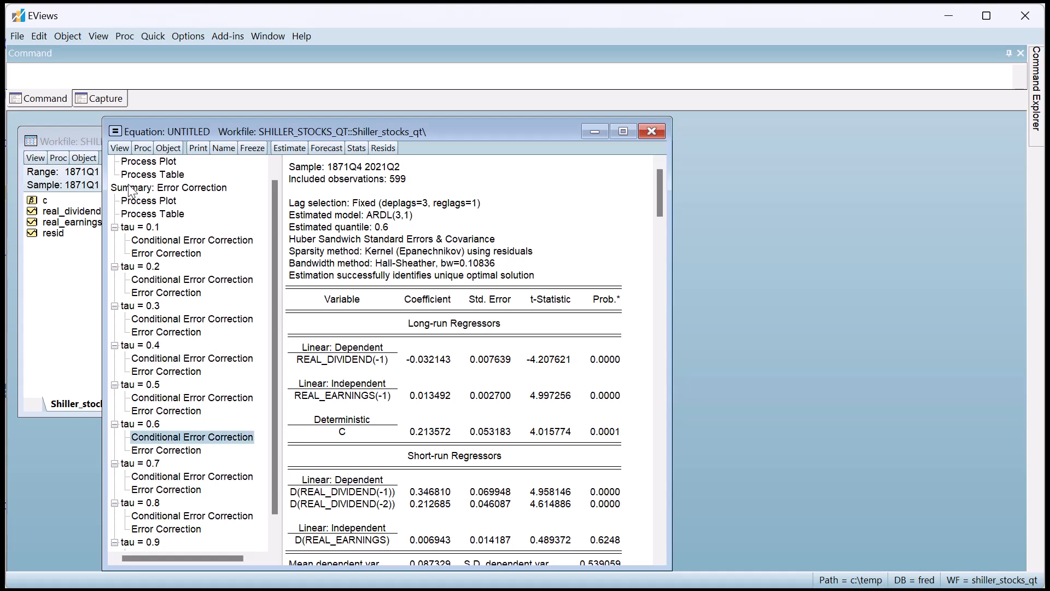
pyautogui.click(119, 148)
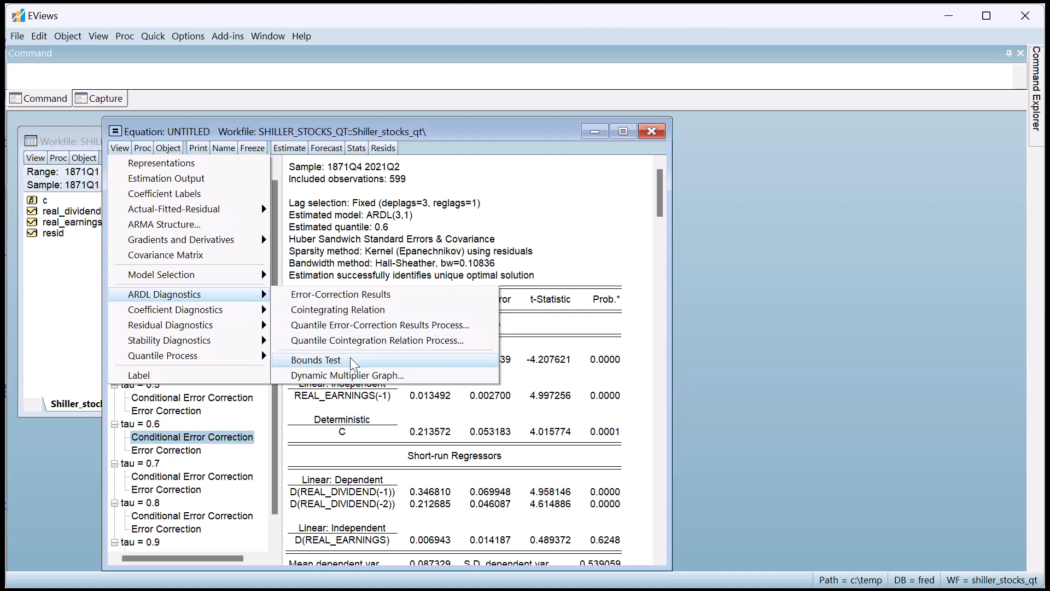
# Step: Run the bounds test, then plot the cumulative dynamic multiplier with horizon 15
pyautogui.click(316, 360)
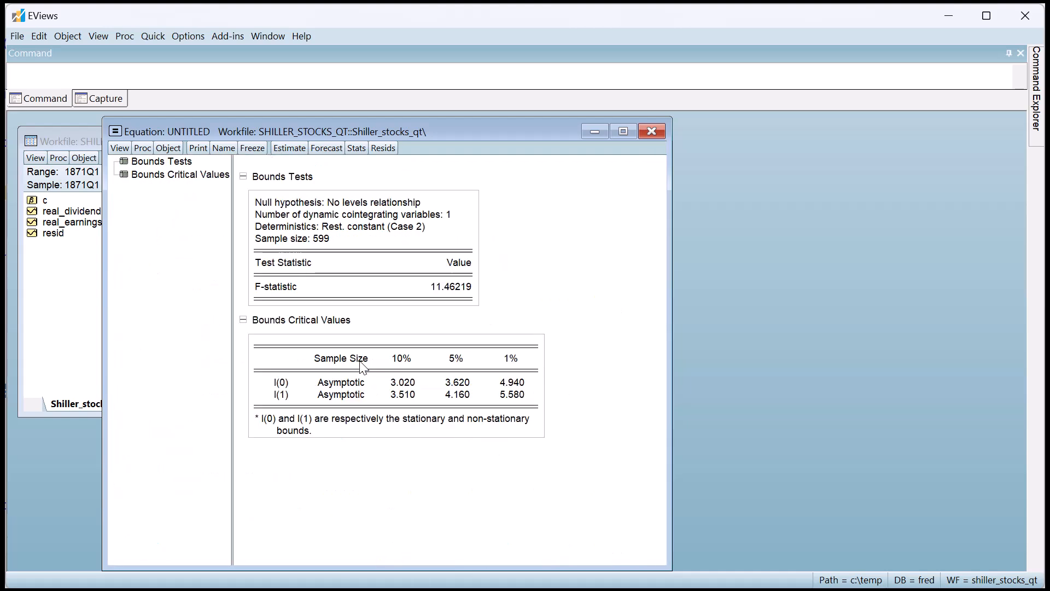
pyautogui.moveTo(584, 322)
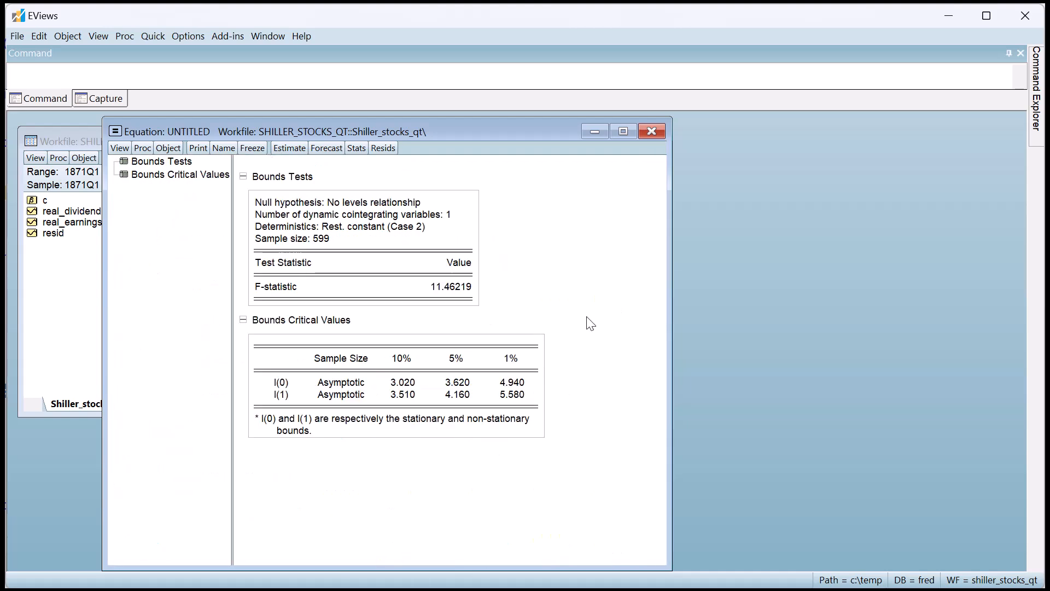
pyautogui.moveTo(129, 226)
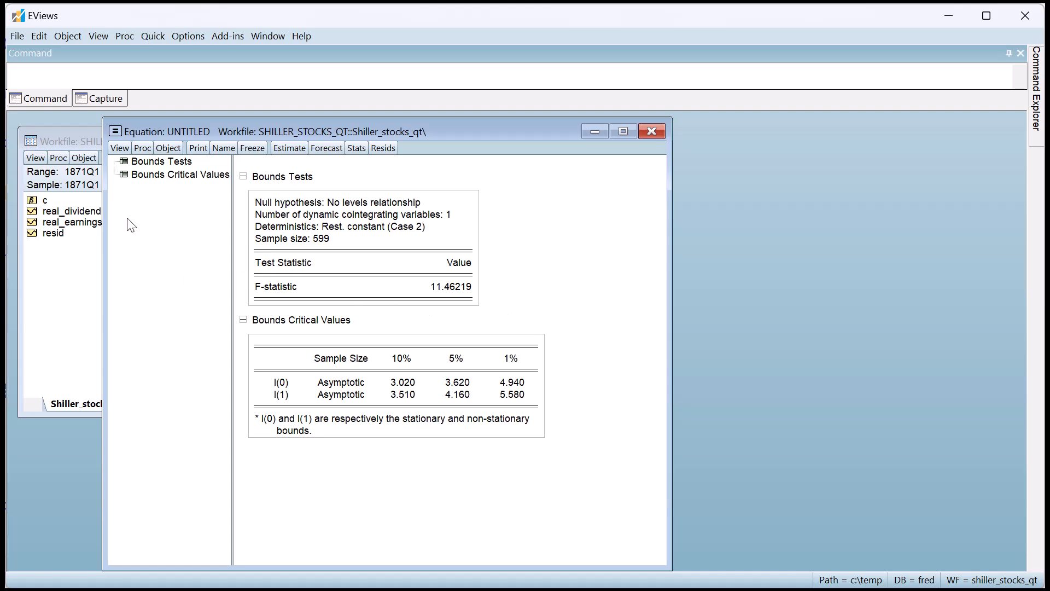
pyautogui.click(120, 148)
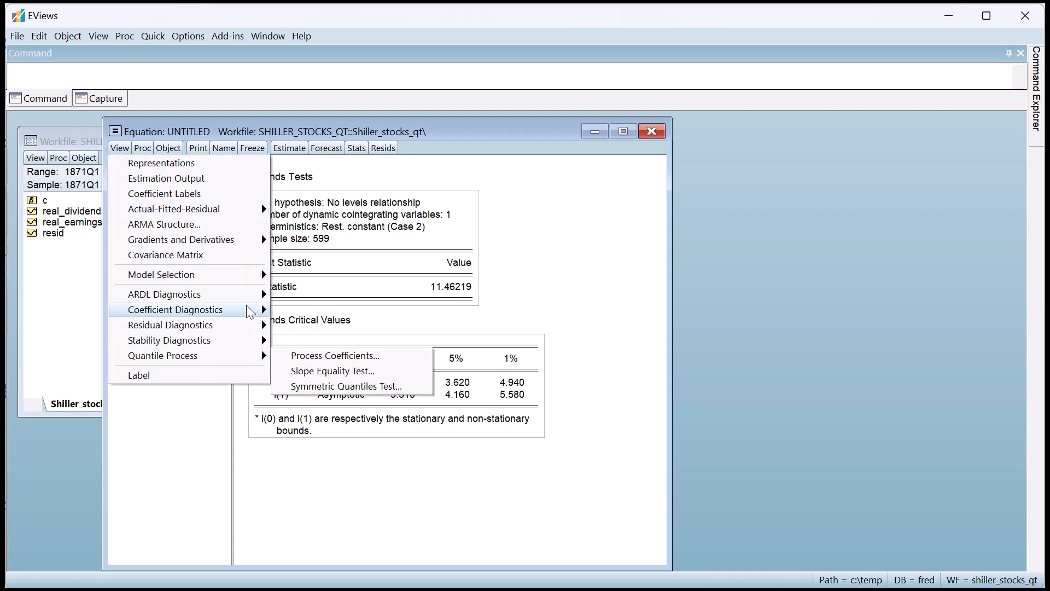
pyautogui.moveTo(164, 294)
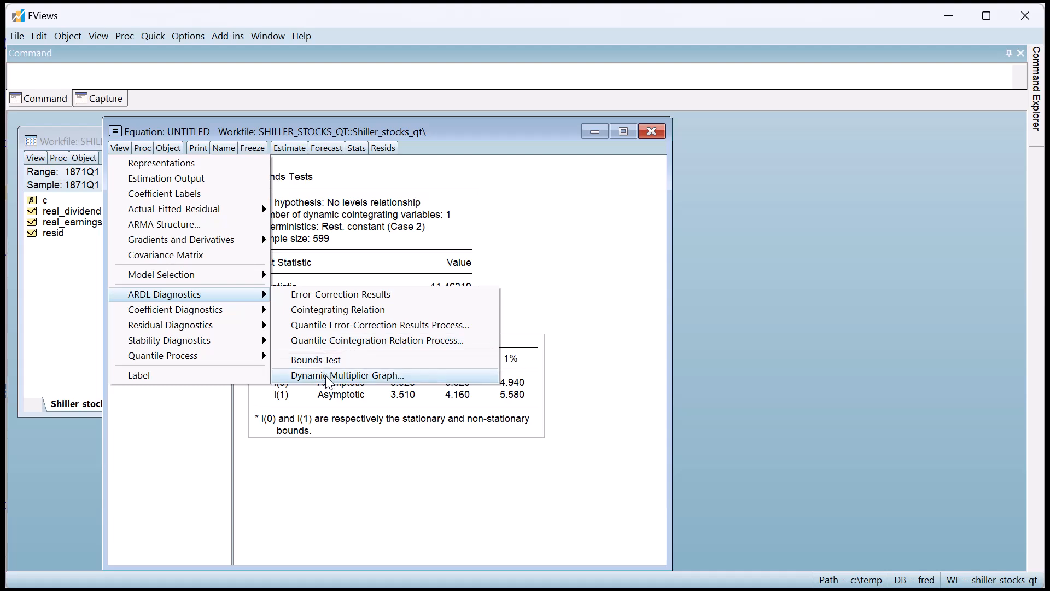
pyautogui.click(346, 376)
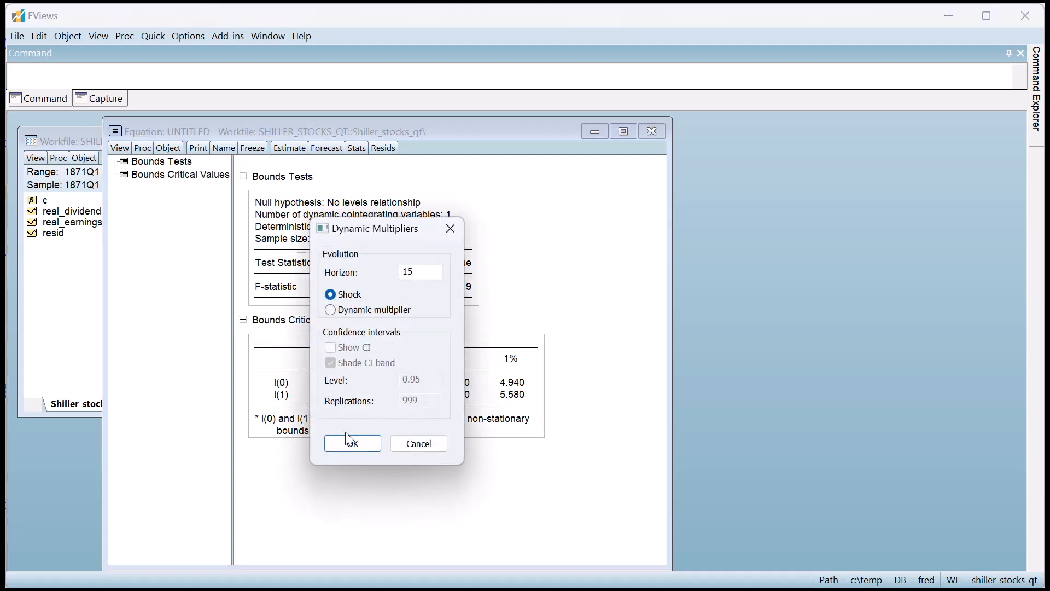
pyautogui.click(352, 444)
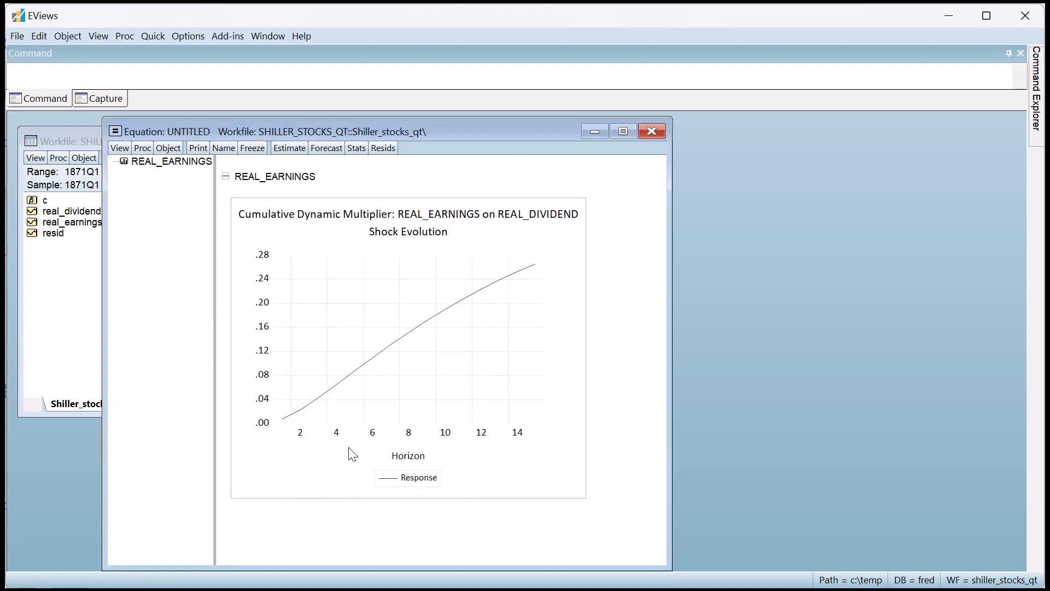